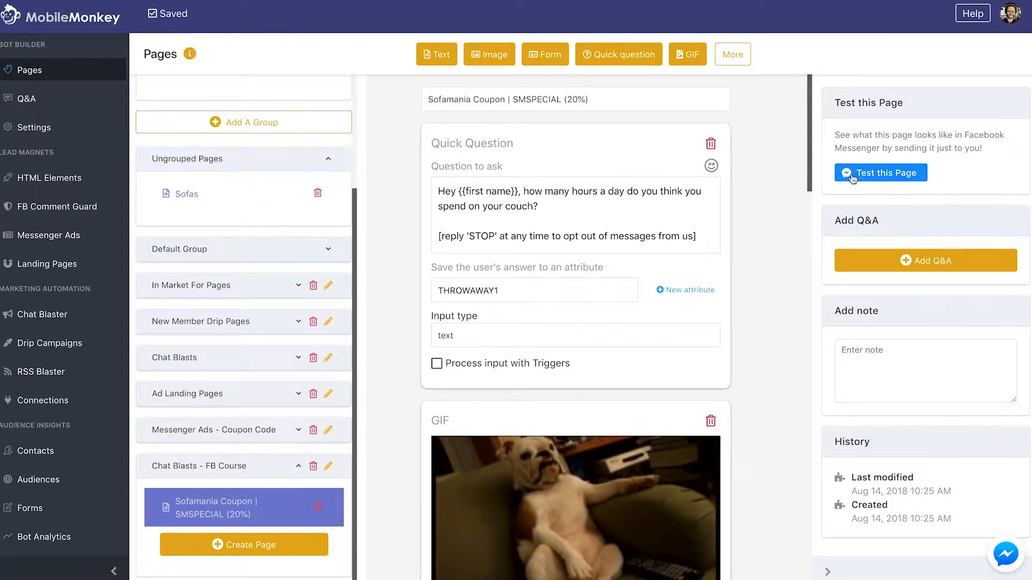
# Test-send the Sofamania Coupon page so its couch-hours question arrives in Messenger
pyautogui.click(880, 172)
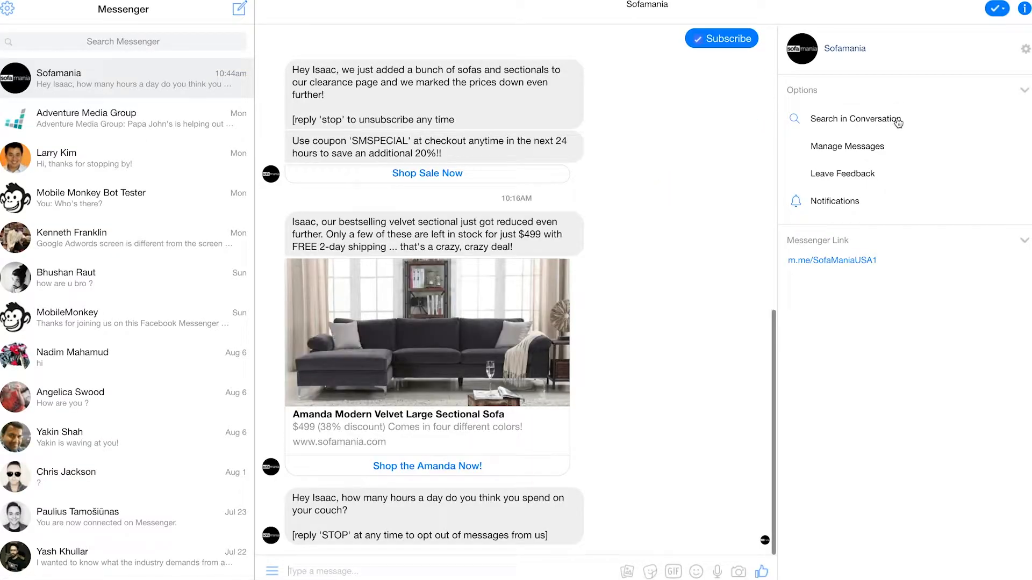
pyautogui.moveTo(329, 502)
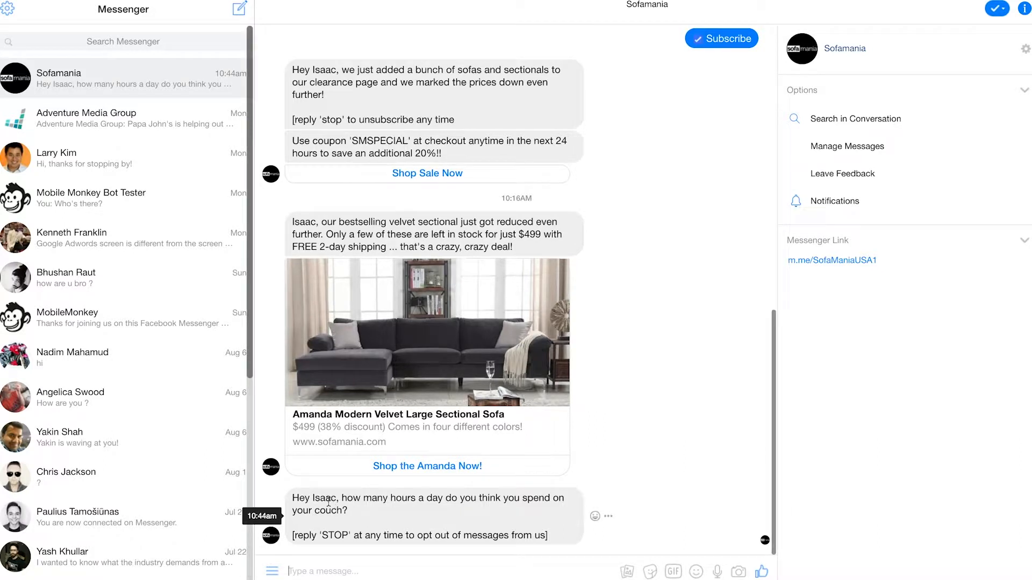
pyautogui.moveTo(459, 525)
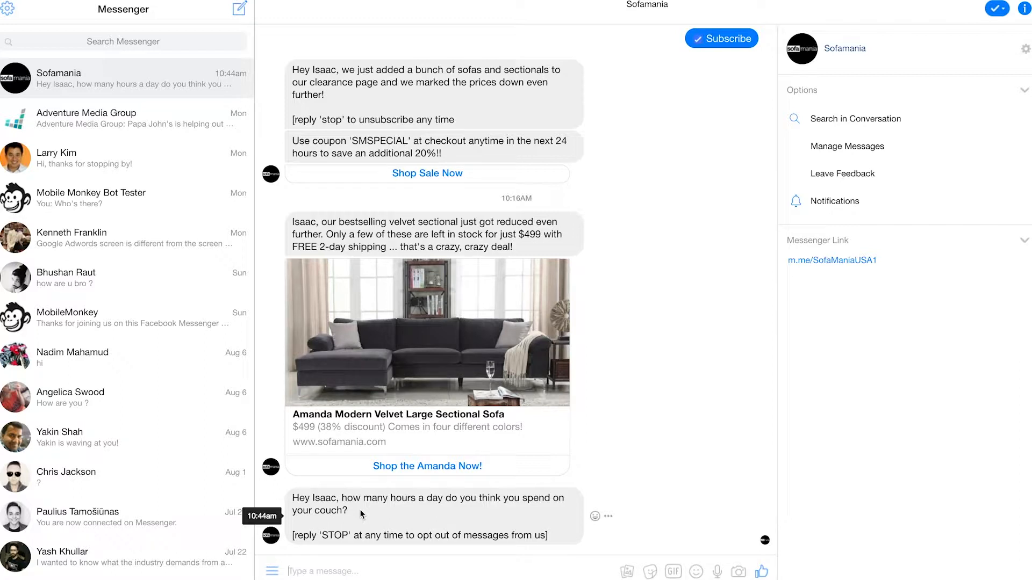
# Reply 'I think I spend about 30 minutes a day on my couch' to the bot's question
pyautogui.write('I think I spend')
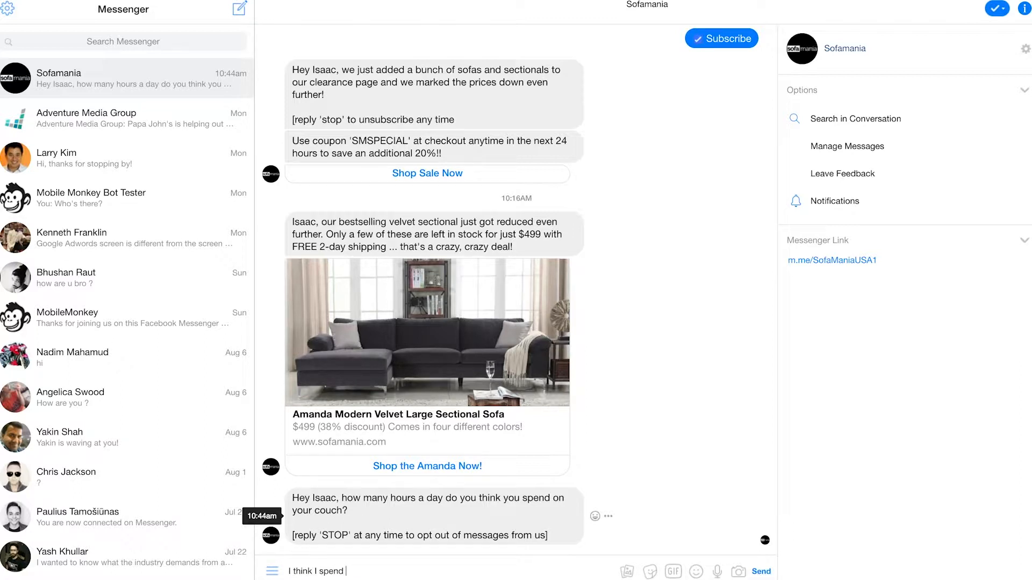
pyautogui.write('about 30 m')
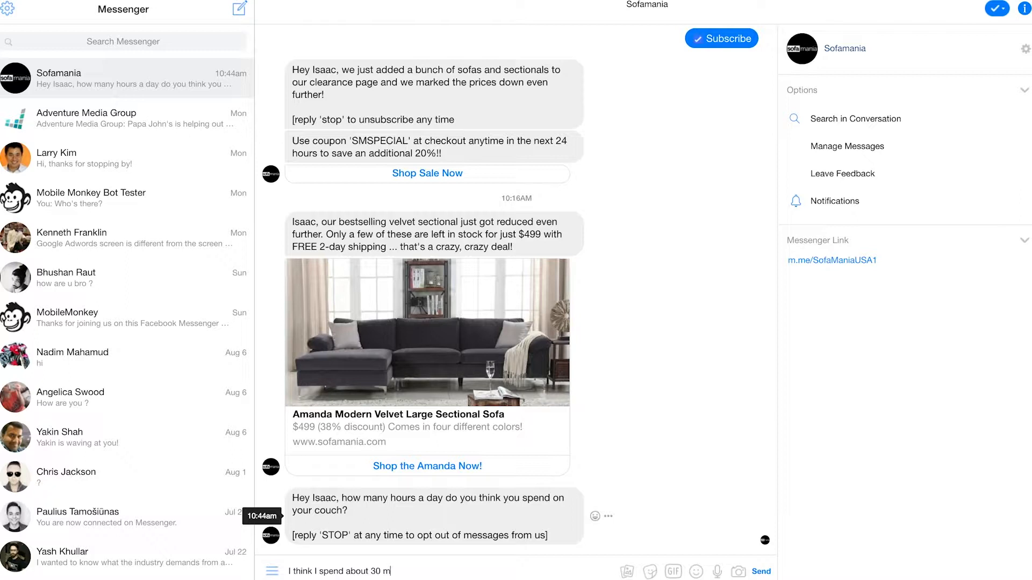
pyautogui.write('inutes a day on')
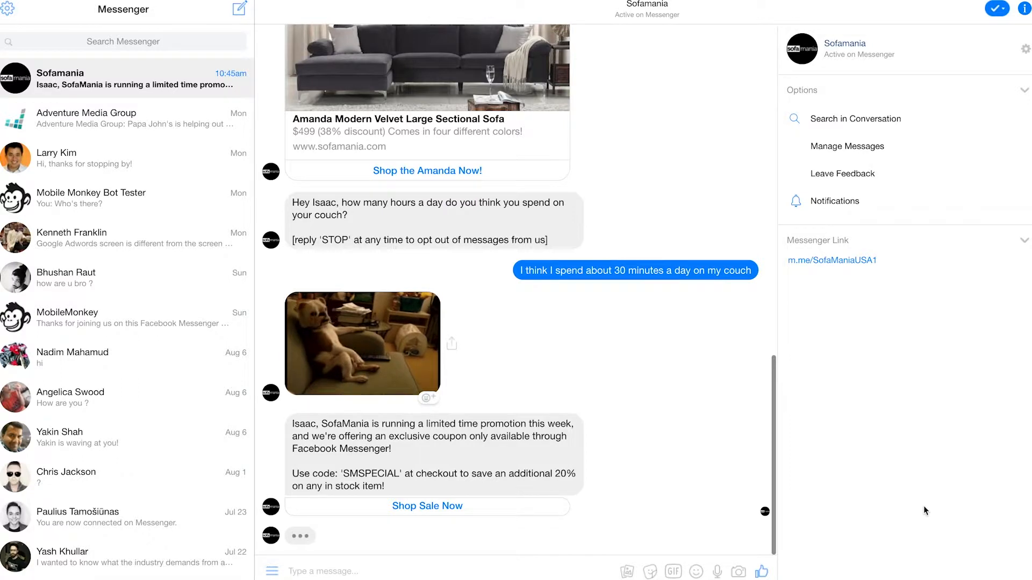
# Advance the bestsellers carousel through the sofas to the Ciara Classic Old Hollywood Boudoir Velvet Sofa
pyautogui.scroll(-3)
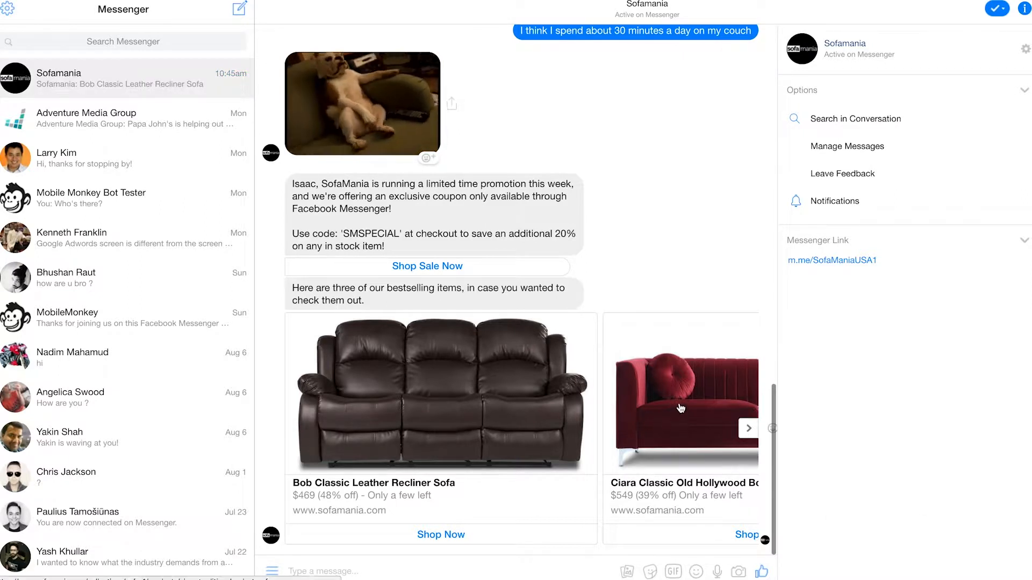
pyautogui.click(748, 428)
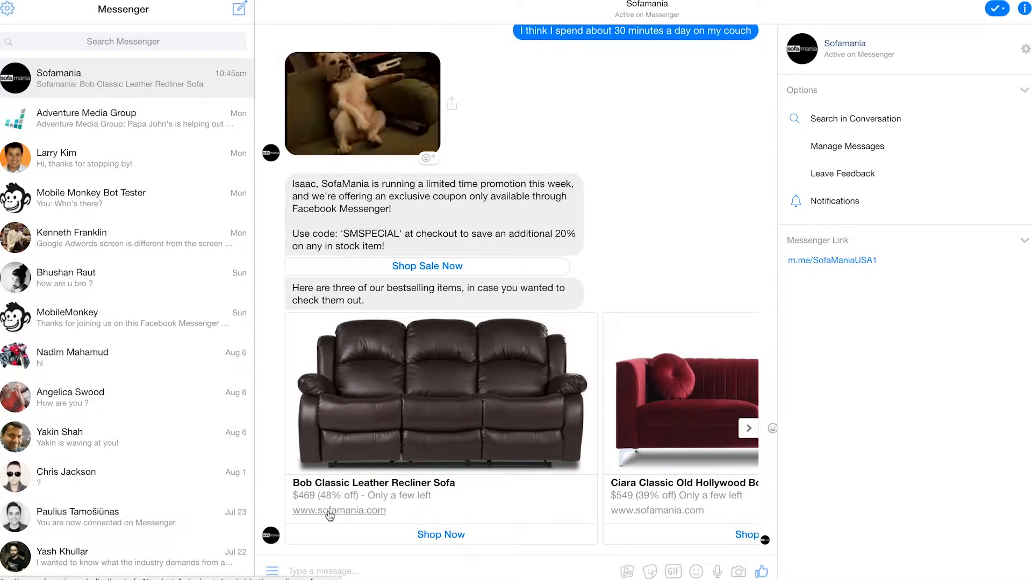
pyautogui.click(749, 429)
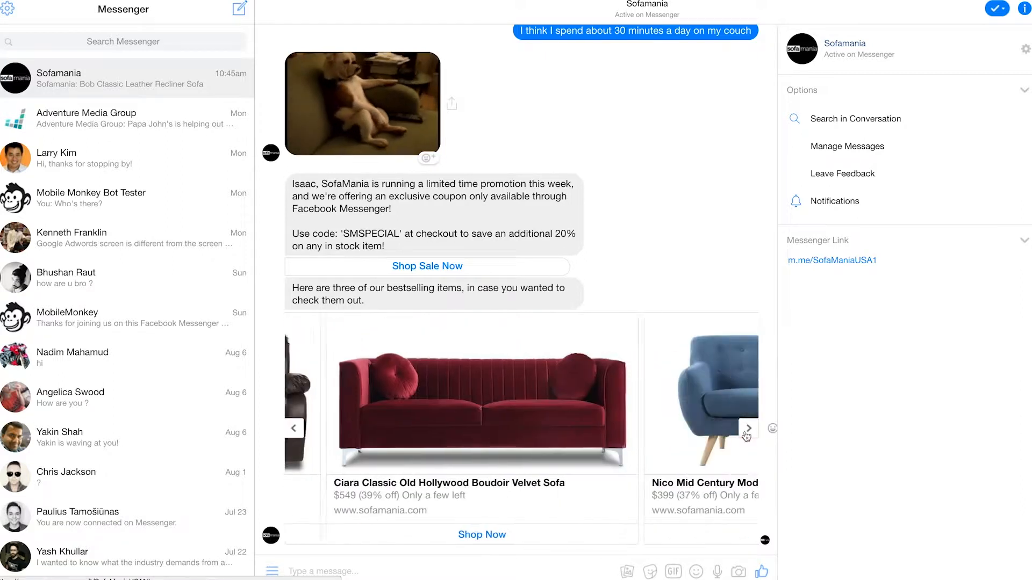
pyautogui.click(747, 428)
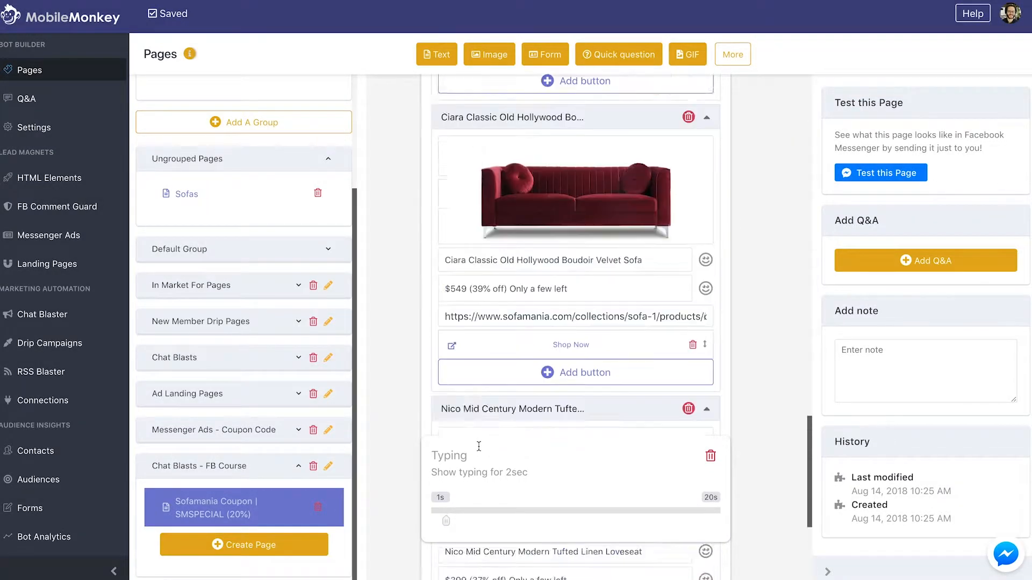
# Delete a widget from the coupon page and confirm the deletion
pyautogui.scroll(-3)
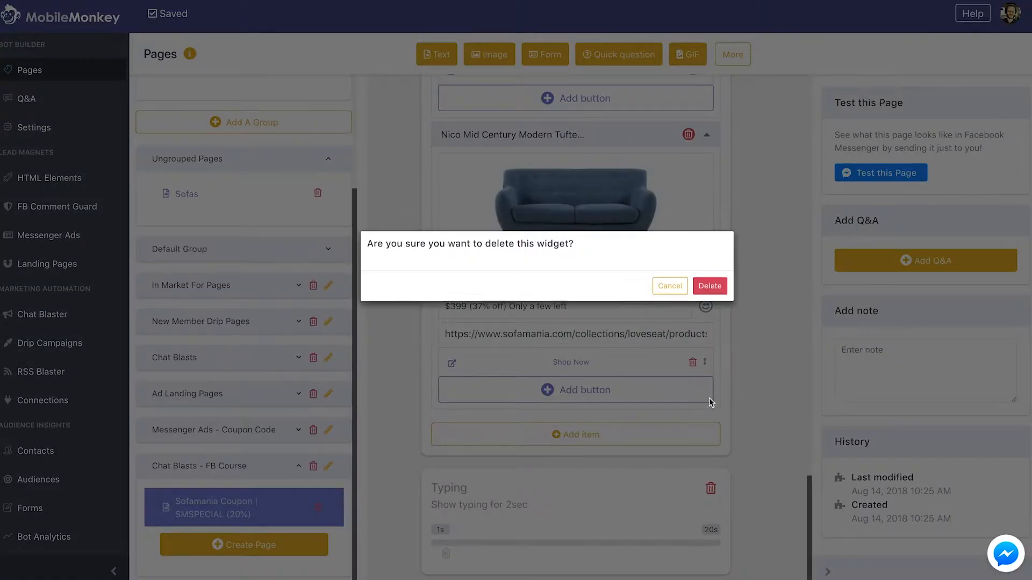
pyautogui.click(709, 286)
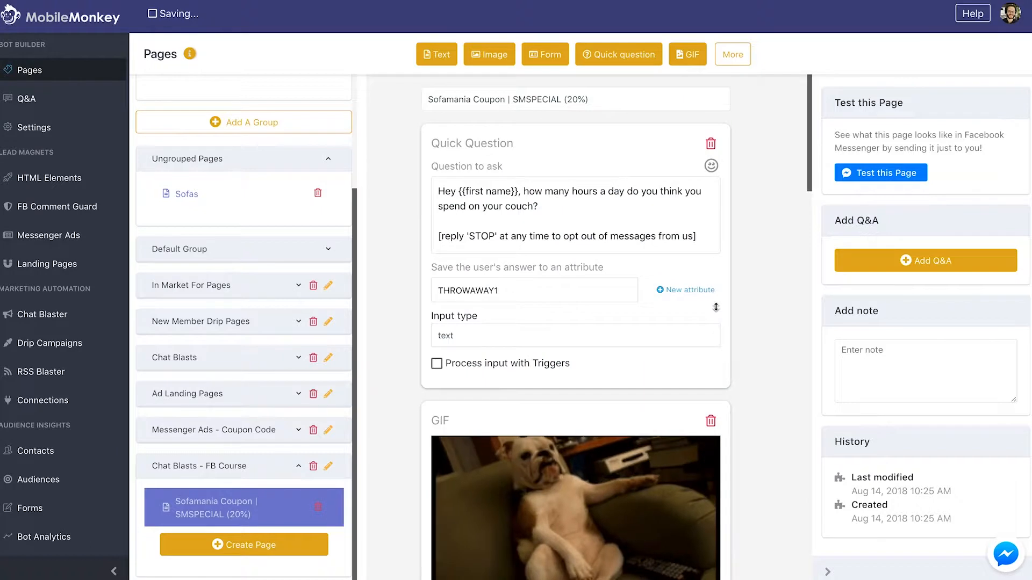
# Move the Typing widget slider before the bestsellers text from 6 to 7 seconds
pyautogui.scroll(-3)
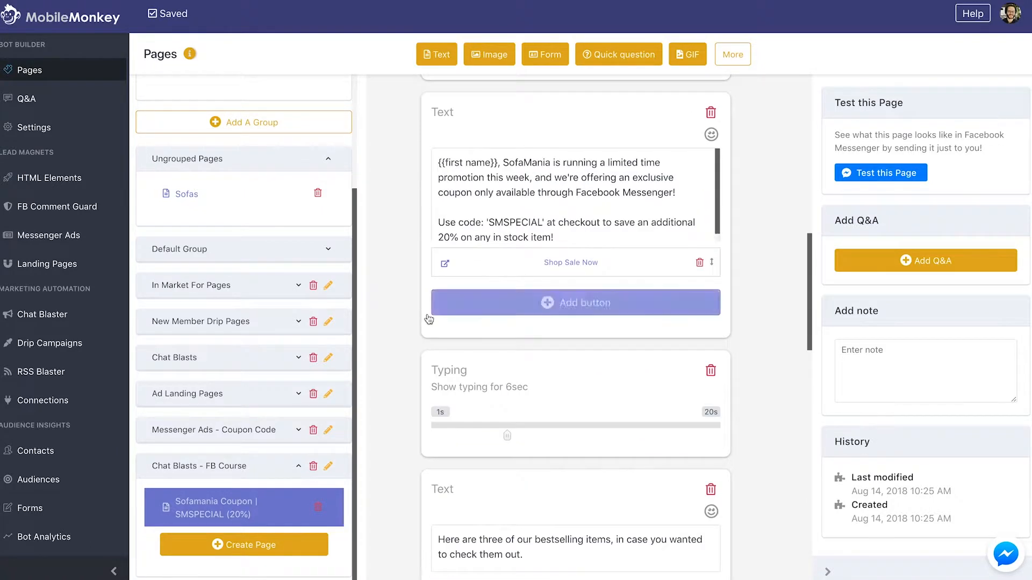
pyautogui.scroll(-3)
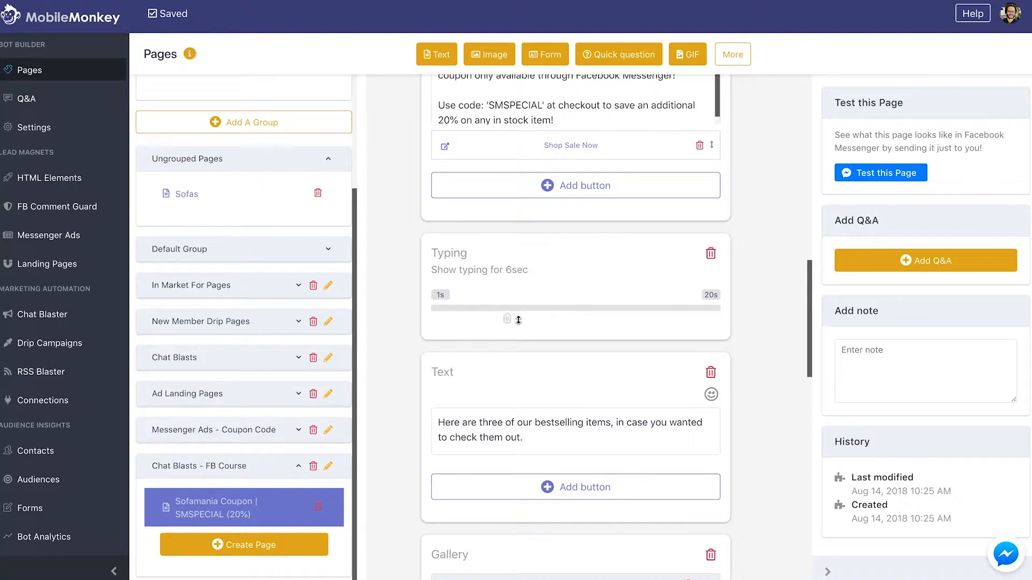
pyautogui.moveTo(506, 319); pyautogui.dragTo(524, 318)
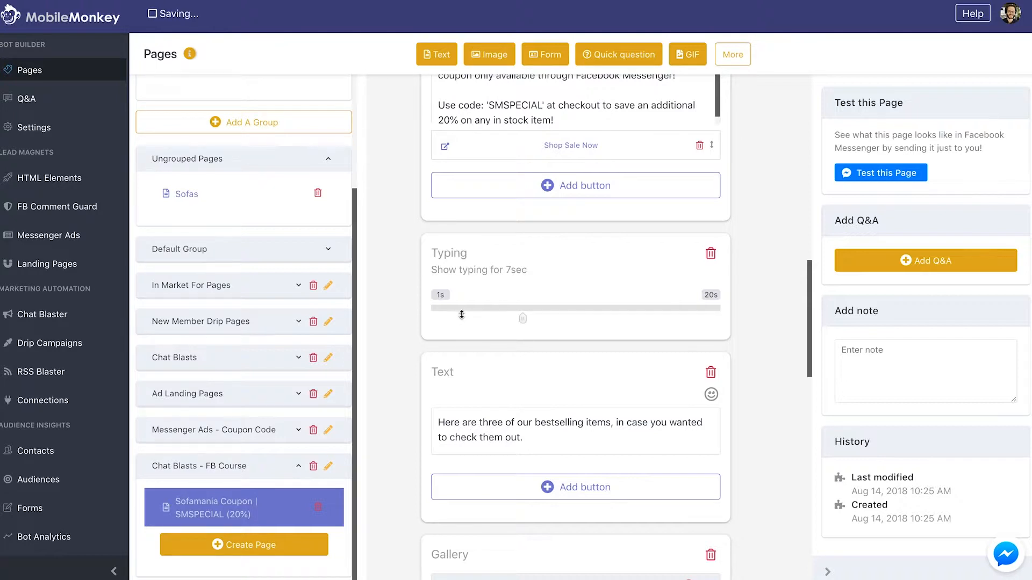
pyautogui.scroll(-3)
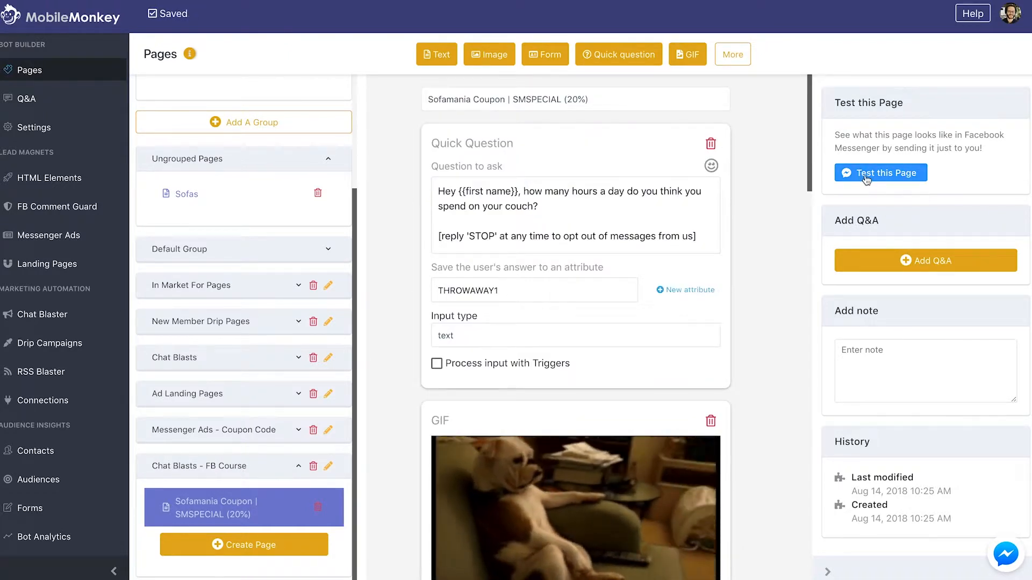
# Resend the updated coupon page to Messenger as a fresh test
pyautogui.click(881, 172)
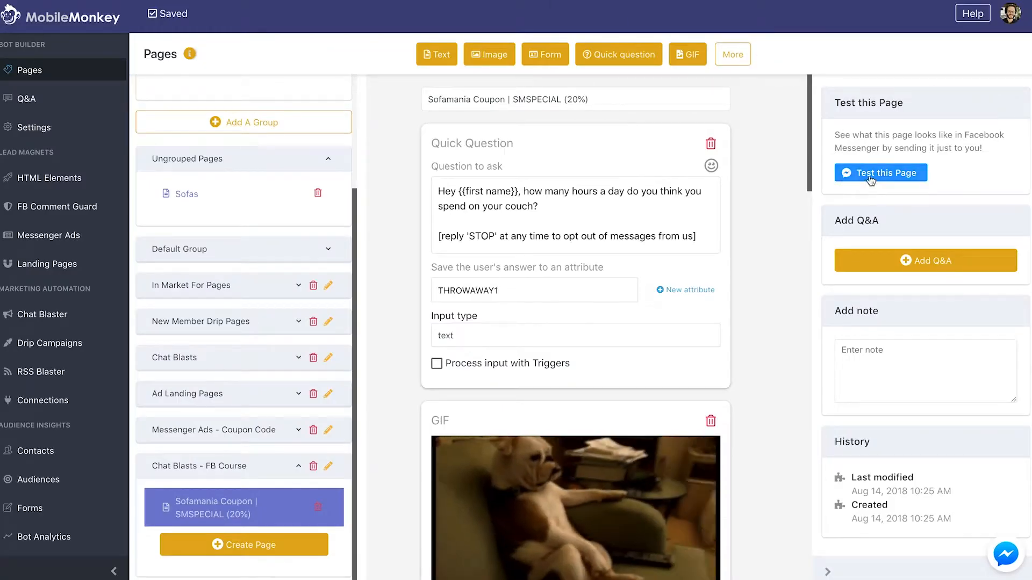
pyautogui.click(880, 172)
pyautogui.write('3')
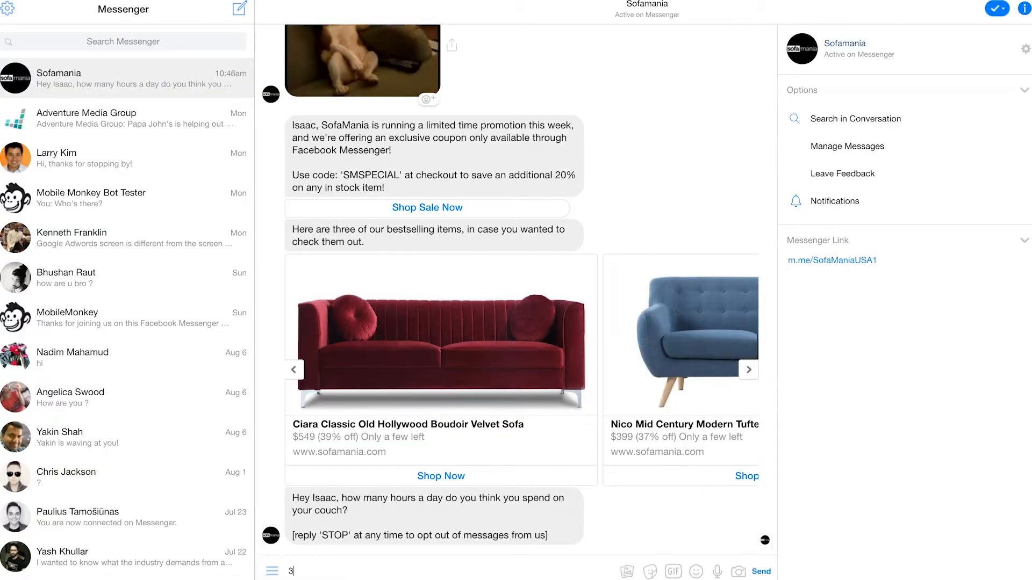
# Answer the couch-hours question with '3 hours!'
pyautogui.write('hout')
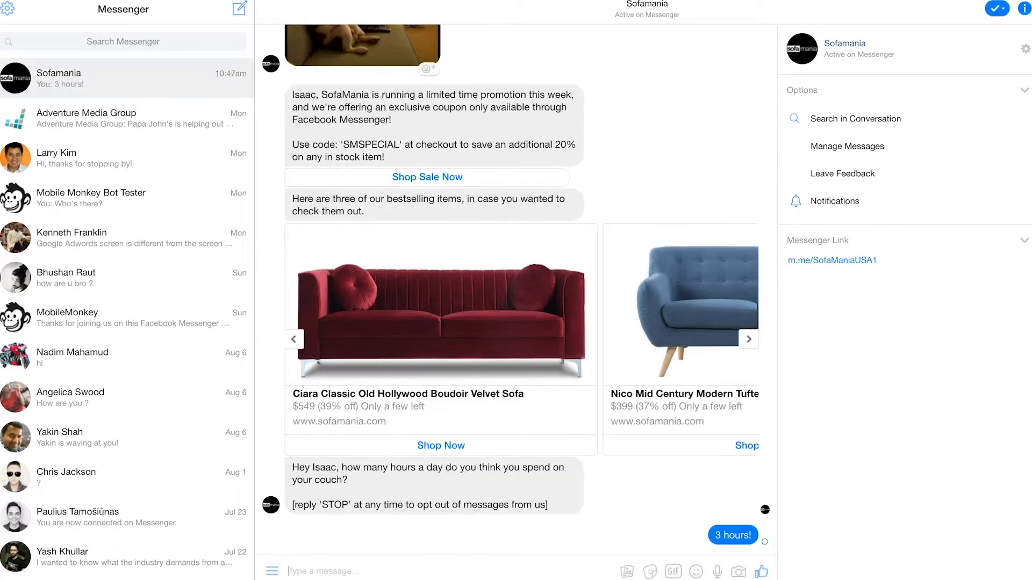
pyautogui.moveTo(555, 474)
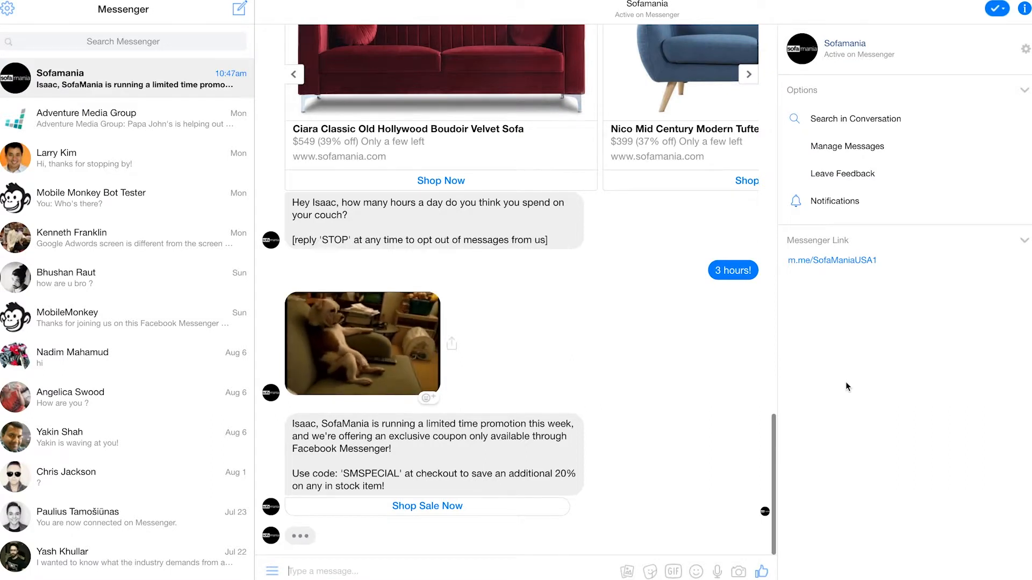
# Scroll the conversation as the GIF, coupon text and bestsellers carousel arrive
pyautogui.scroll(-3)
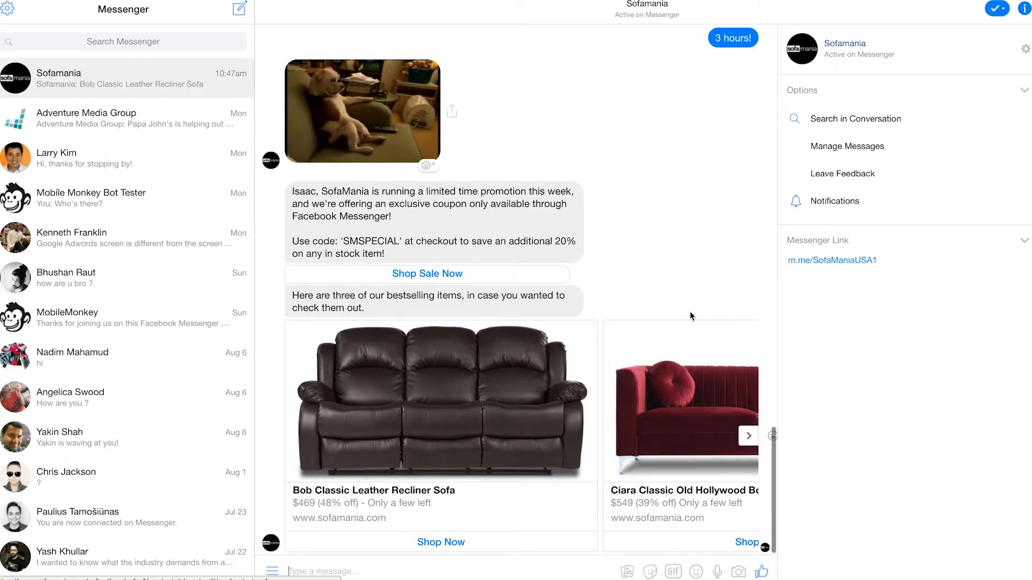
pyautogui.scroll(-3)
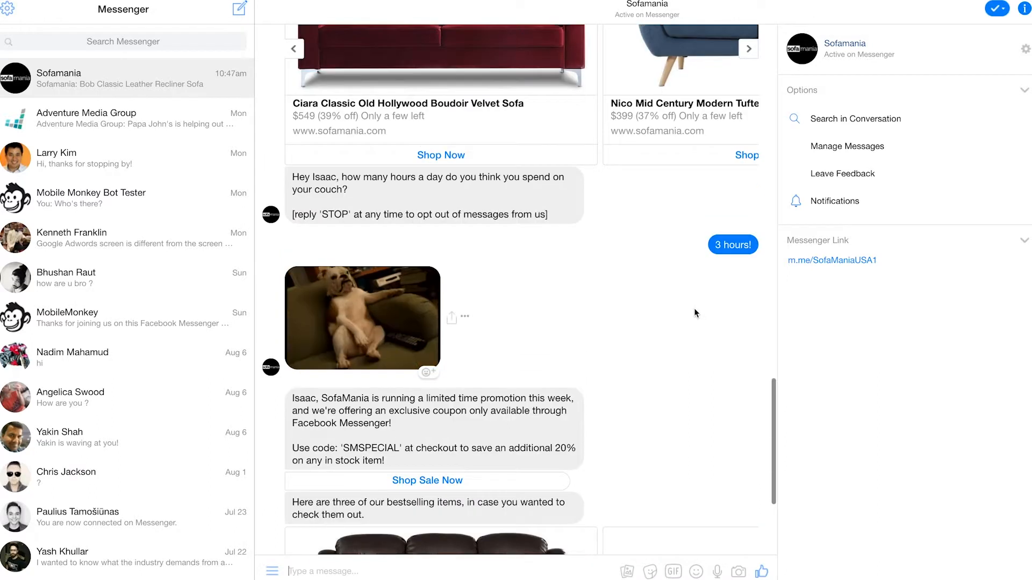